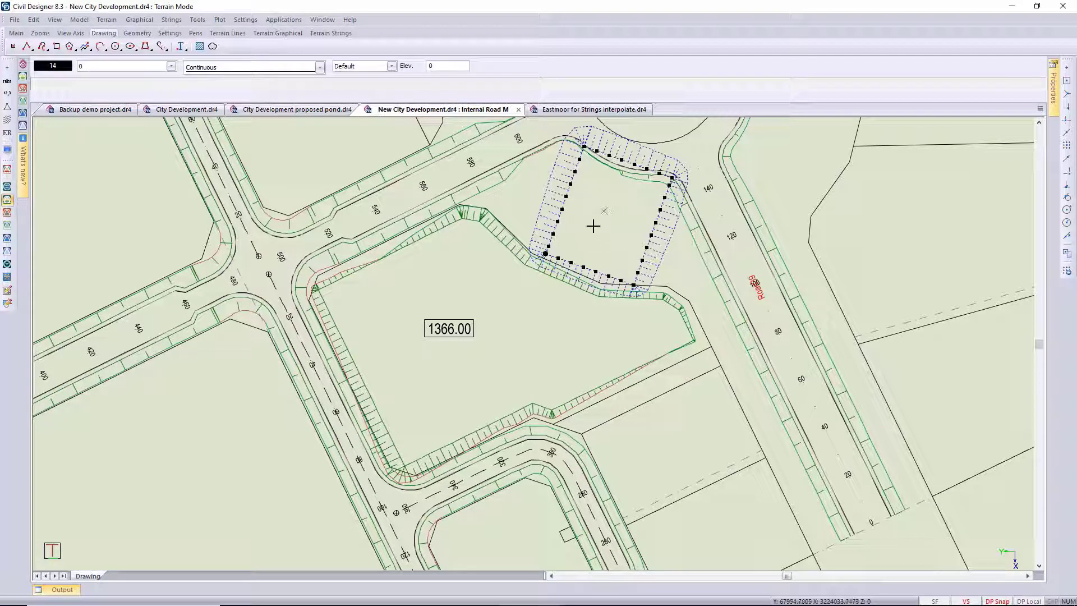
Step: Rotate the platform string about a picked point to sit parallel with the neighbouring road, regenerating its side slopes
{"action": "right_click", "coordinate": [595, 226]}
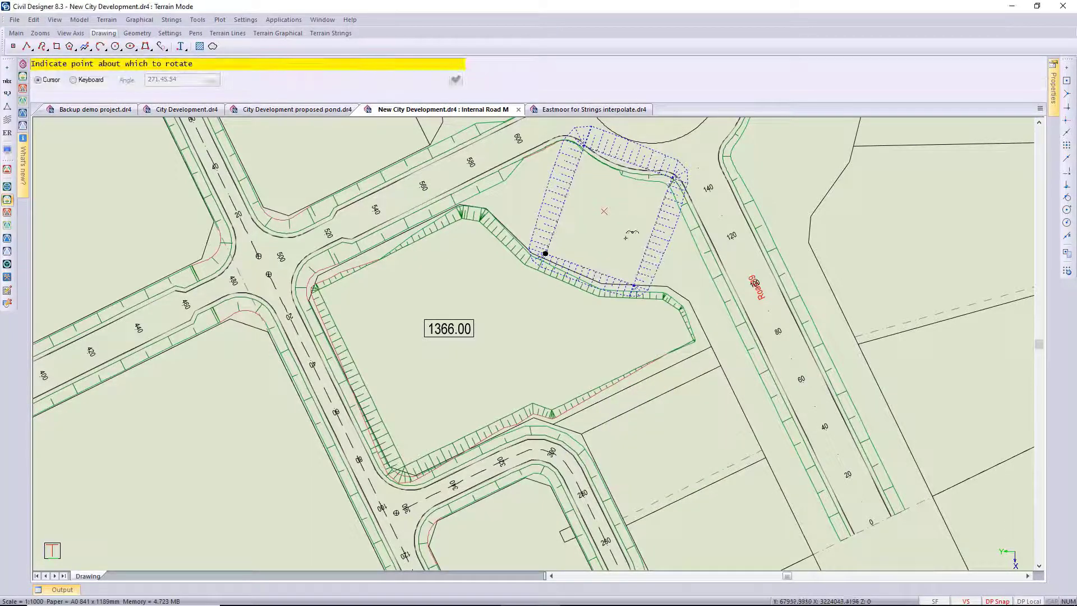
{"action": "left_click", "coordinate": [605, 211]}
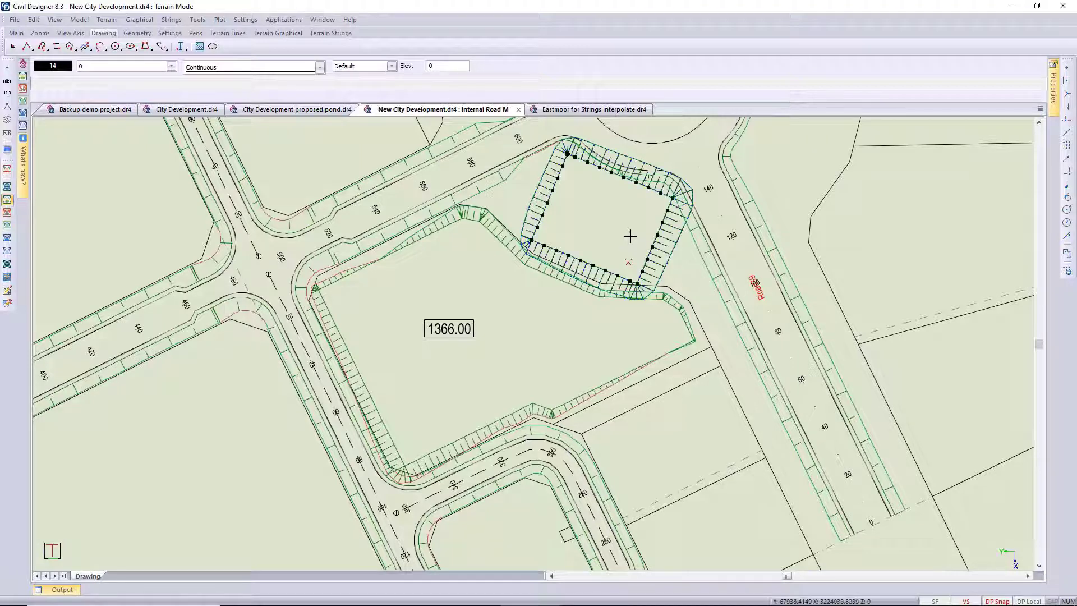
{"action": "left_click", "coordinate": [624, 234]}
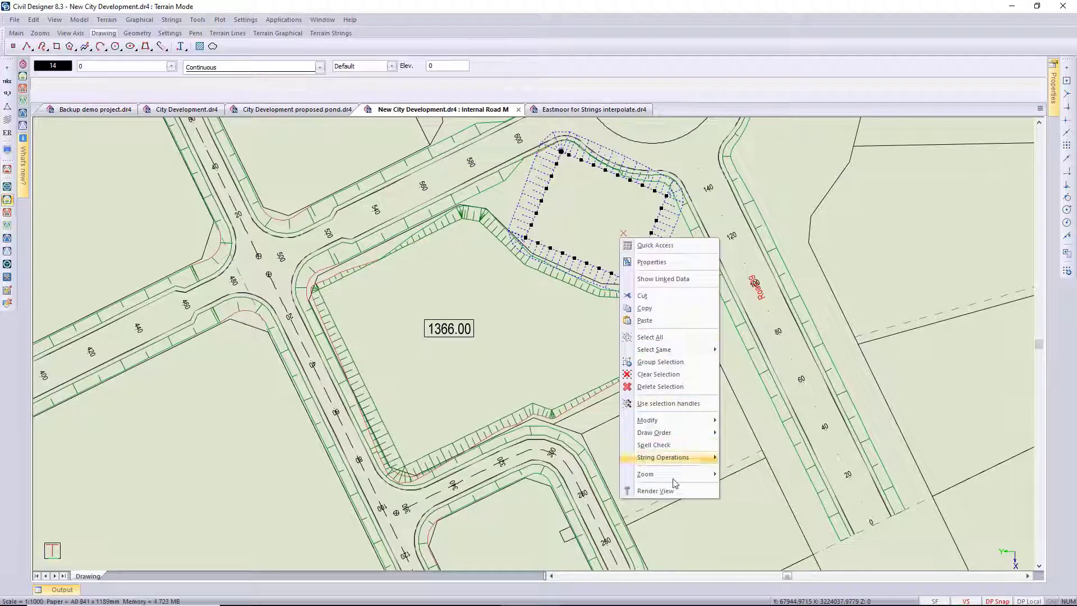
Step: Switch to Render View and orbit to look along the rotated platform's banks meeting the road embankments
{"action": "left_click", "coordinate": [655, 491]}
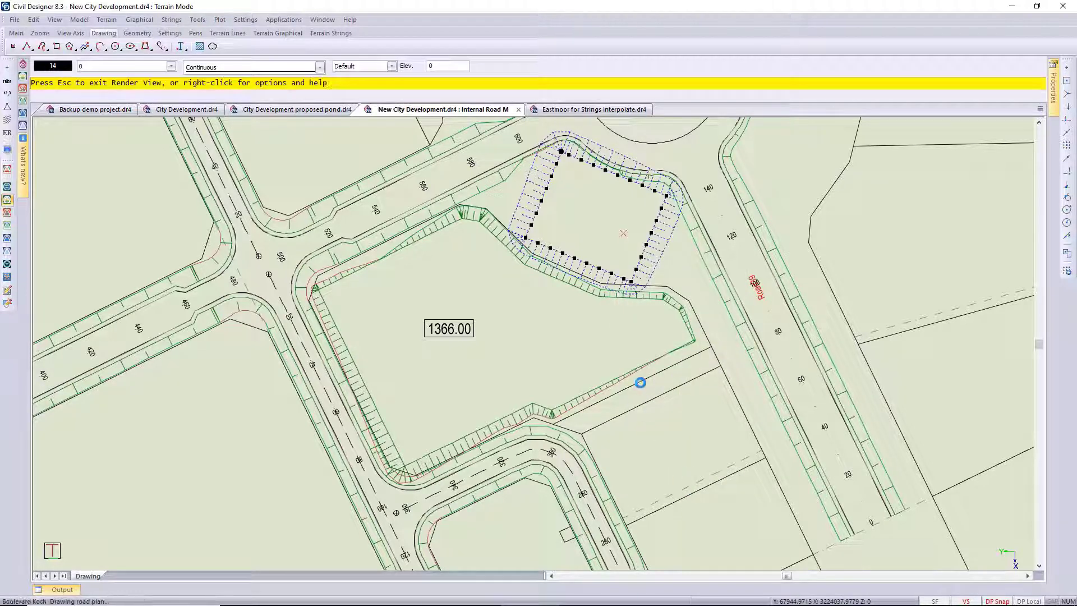
{"action": "mouse_move", "coordinate": [671, 345]}
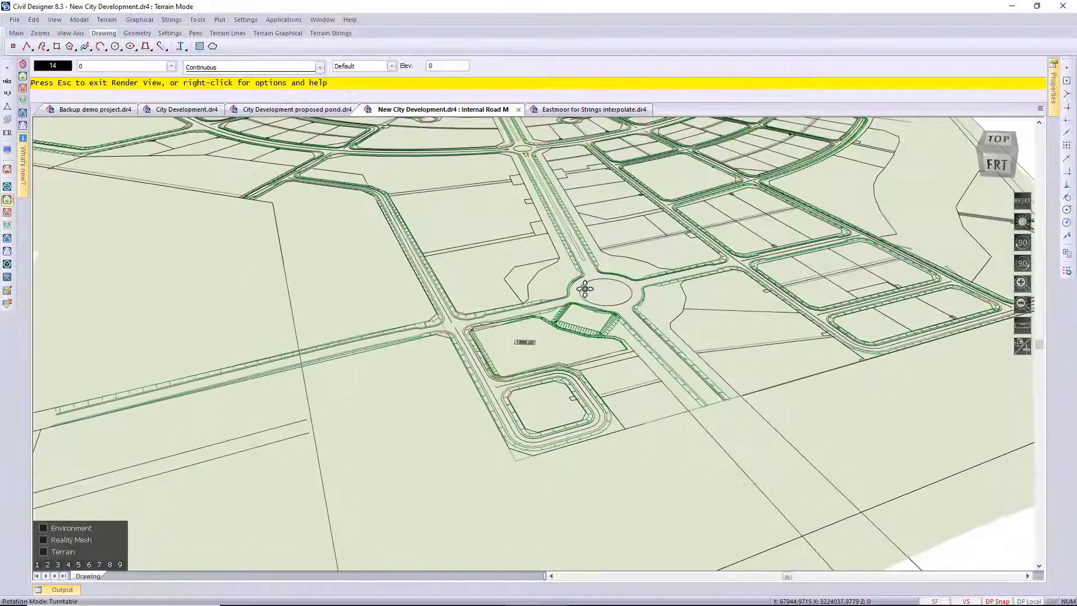
{"action": "left_click_drag", "start_coordinate": [584, 287], "coordinate": [304, 351]}
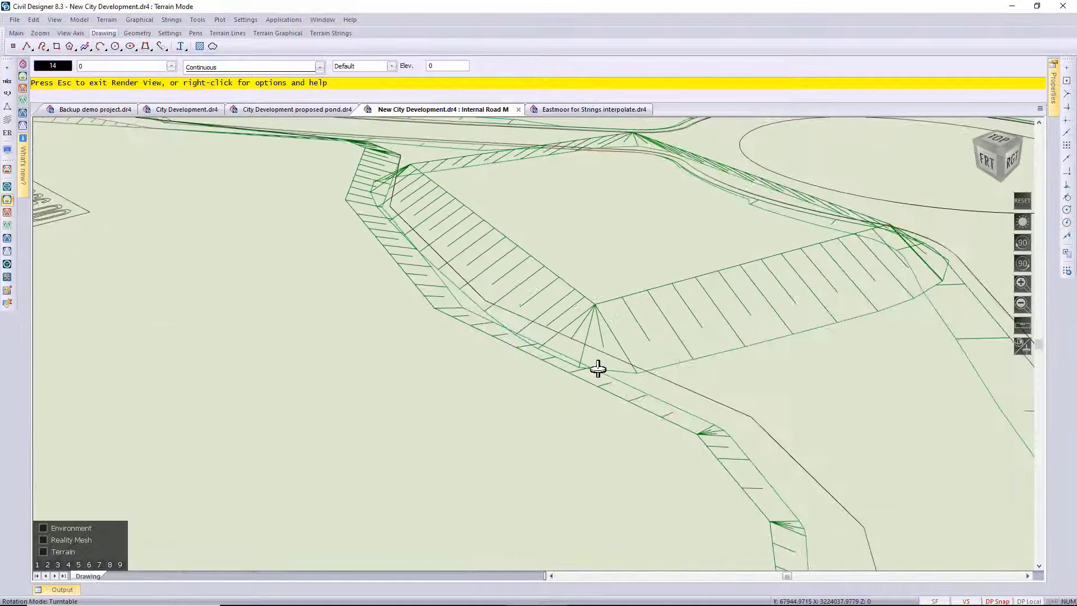
{"action": "left_click_drag", "start_coordinate": [598, 368], "coordinate": [562, 384]}
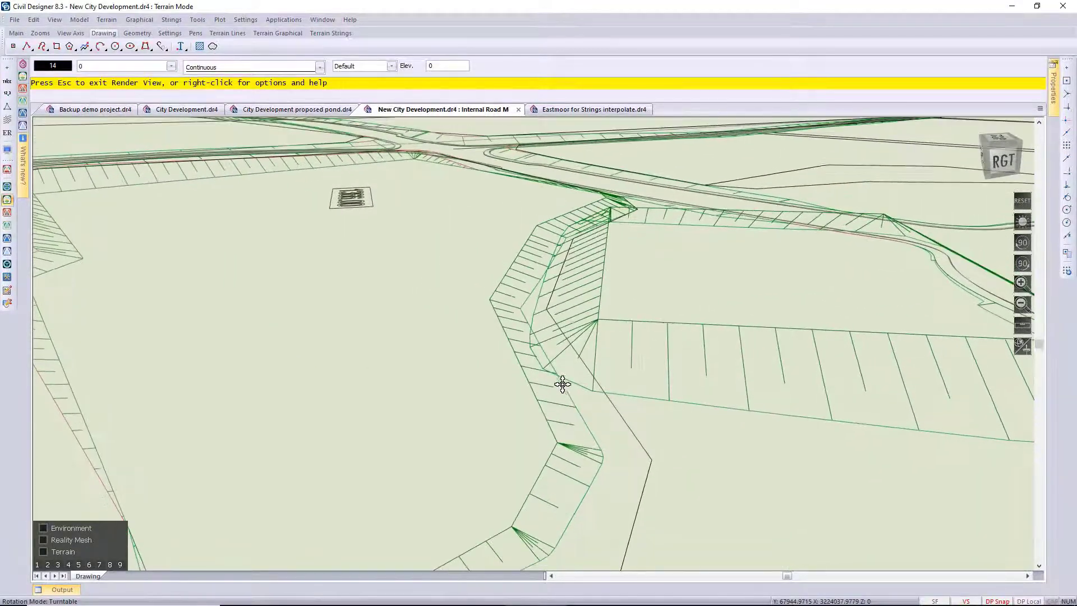